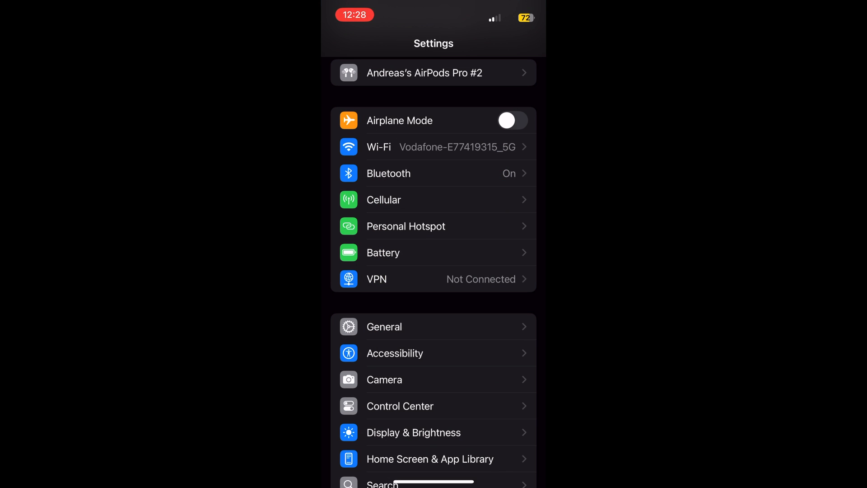
- Open the connected AirPods Pro page and look over its noise control and hearing health options
left_click(433, 73)
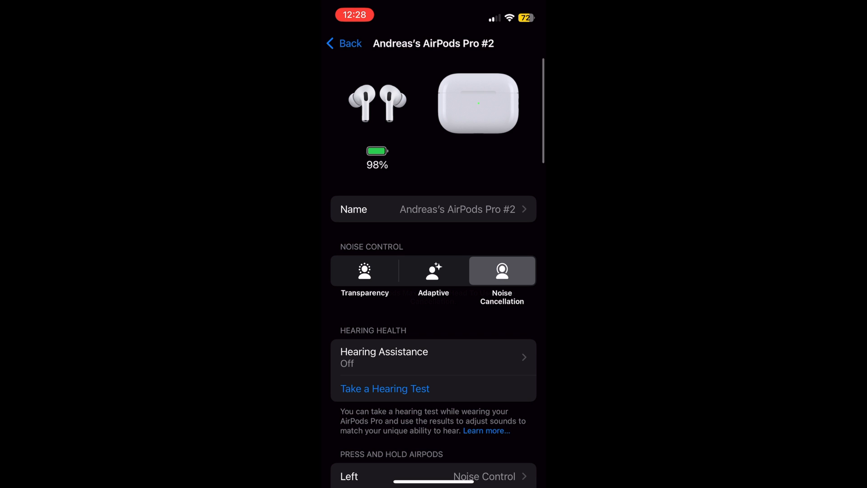
scroll("down", 3)
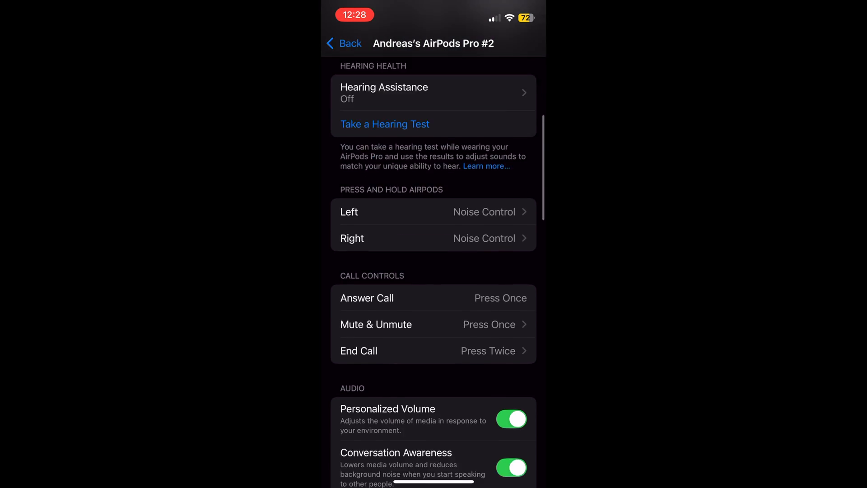
scroll("down", 3)
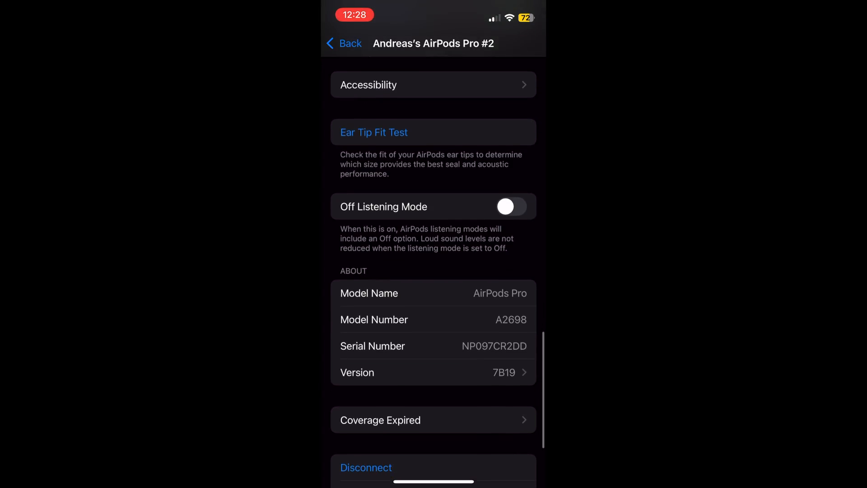
scroll("down", 3)
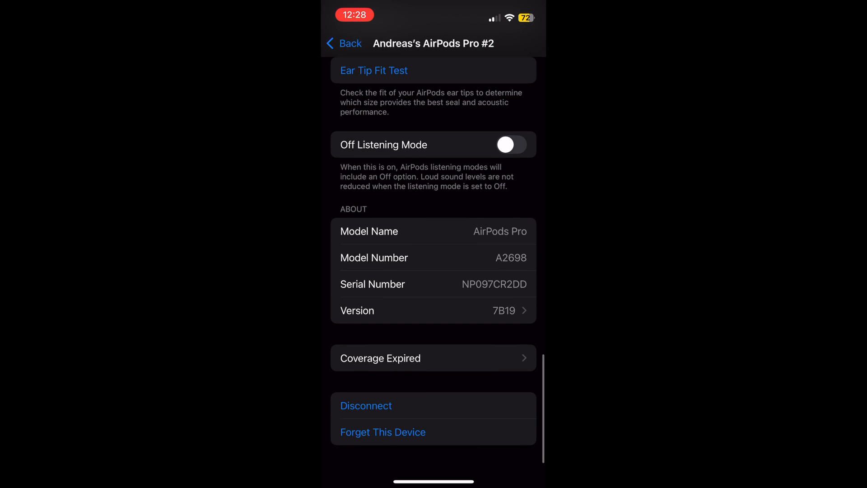
scroll("up", 3)
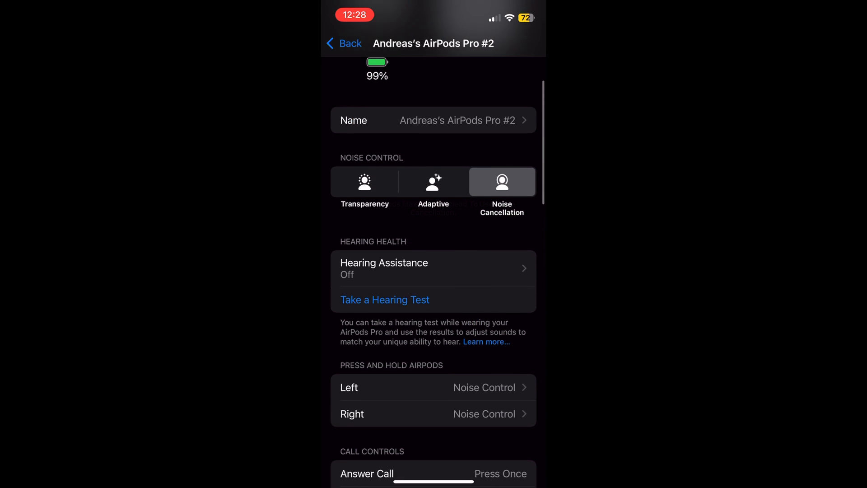
- Start a hearing test, continuing past the What's New and loud sound reduction sheets to its introduction
left_click(432, 268)
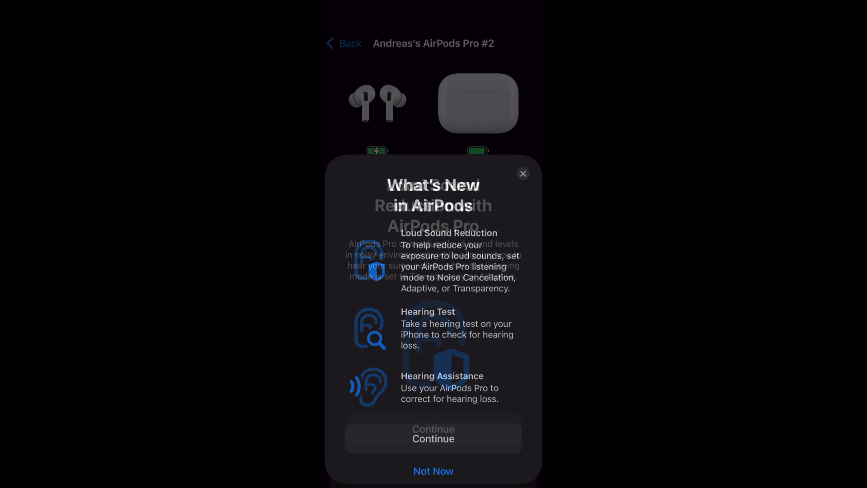
left_click(433, 438)
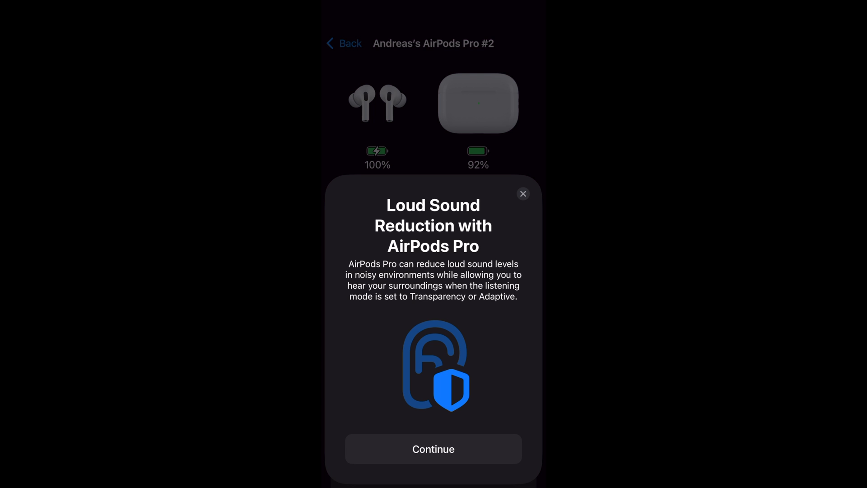
left_click(433, 448)
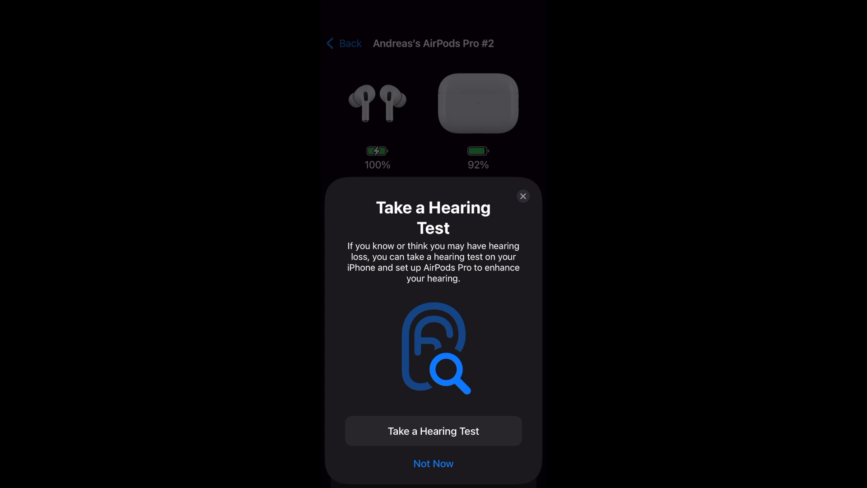
left_click(433, 431)
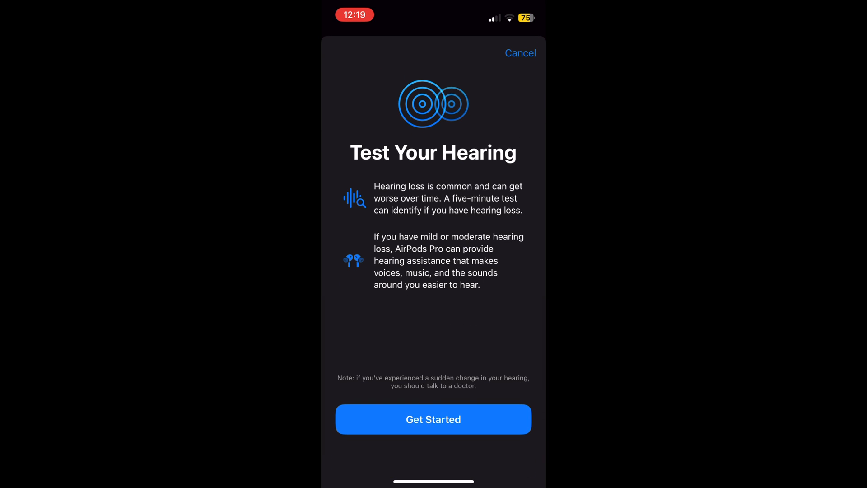
- Answer the pre-test health questions and confirm background noise, AirPod placement and fit
left_click(433, 419)
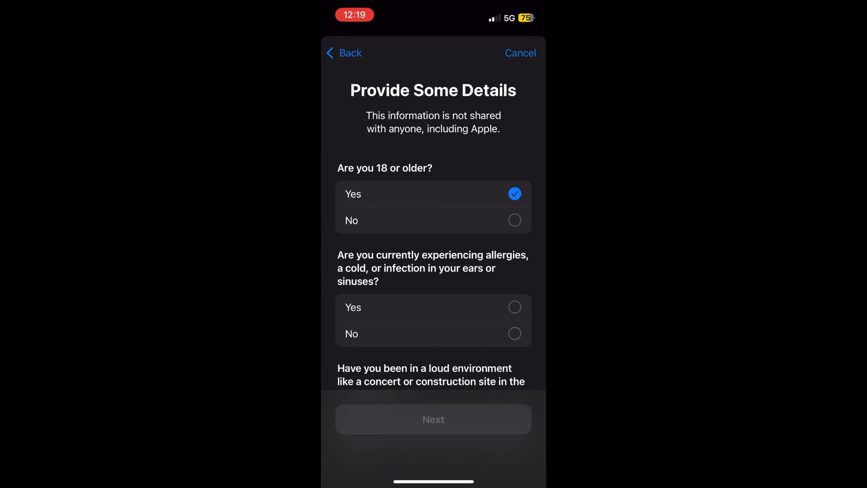
scroll("up", 3)
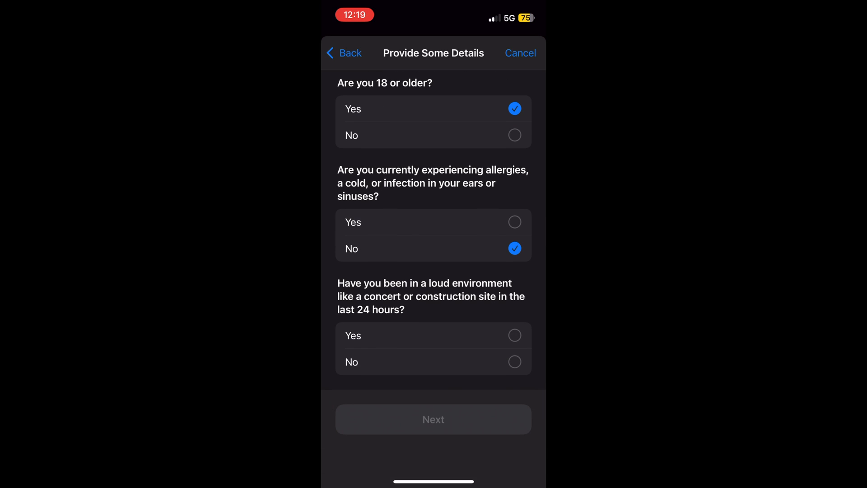
scroll("up", 3)
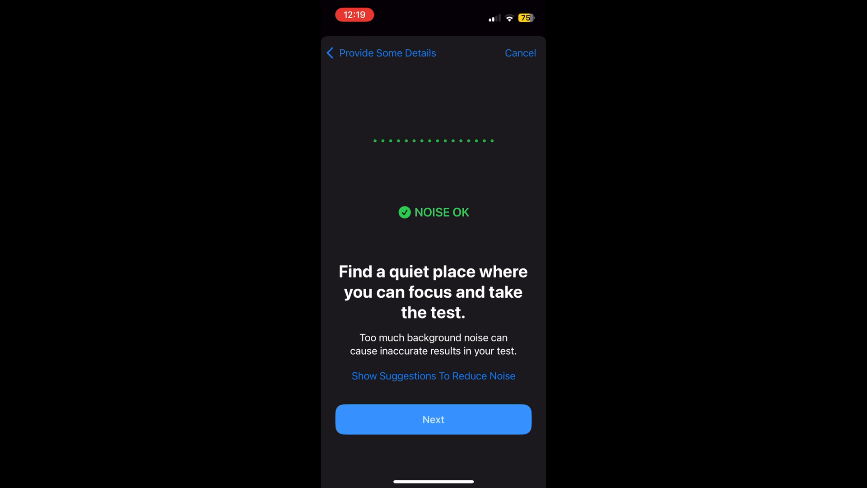
left_click(433, 419)
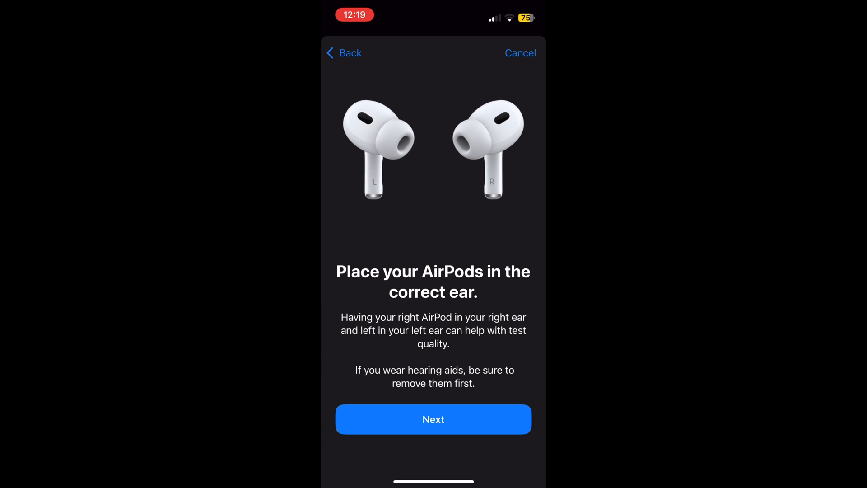
left_click(433, 418)
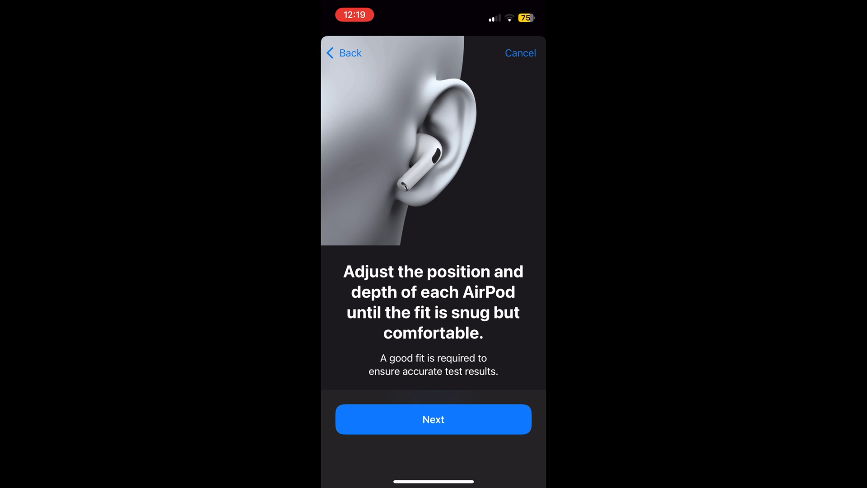
left_click(432, 418)
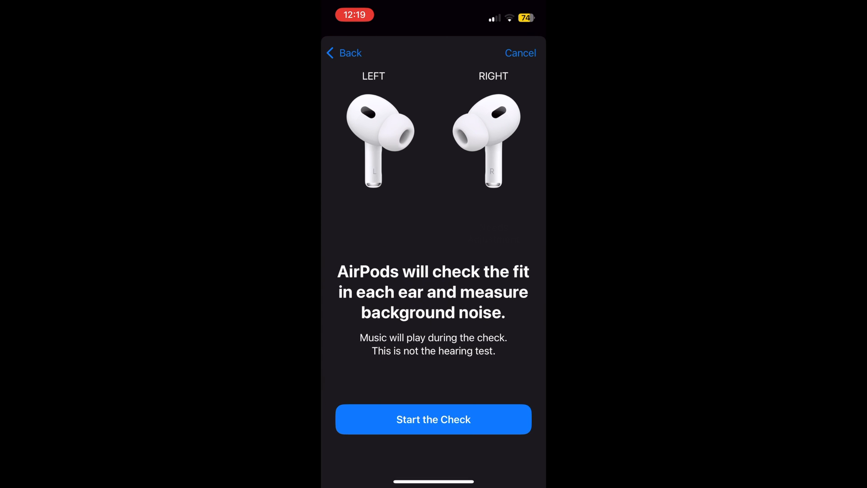
- Pass the ear fit check, acknowledge the Do Not Disturb and tone instructions, and start the test
left_click(432, 418)
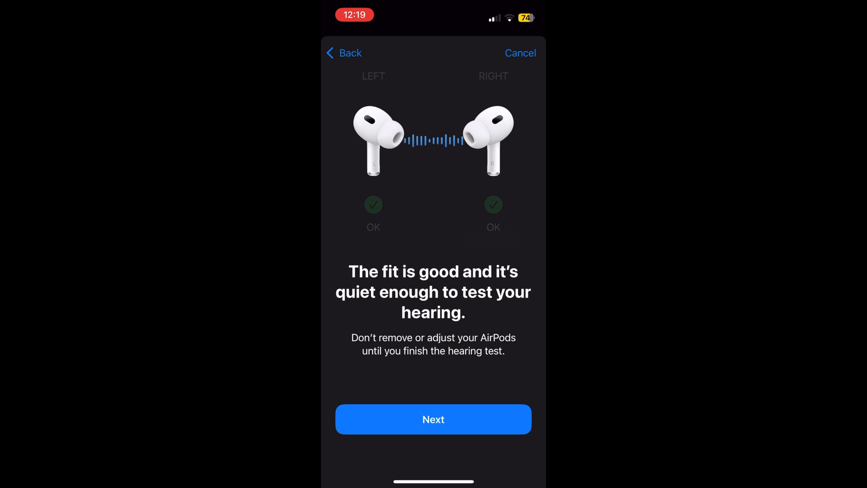
left_click(432, 418)
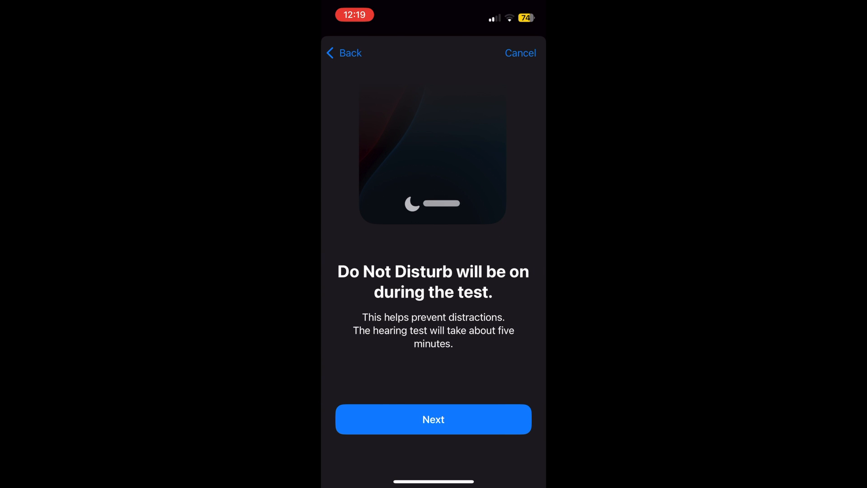
left_click(433, 418)
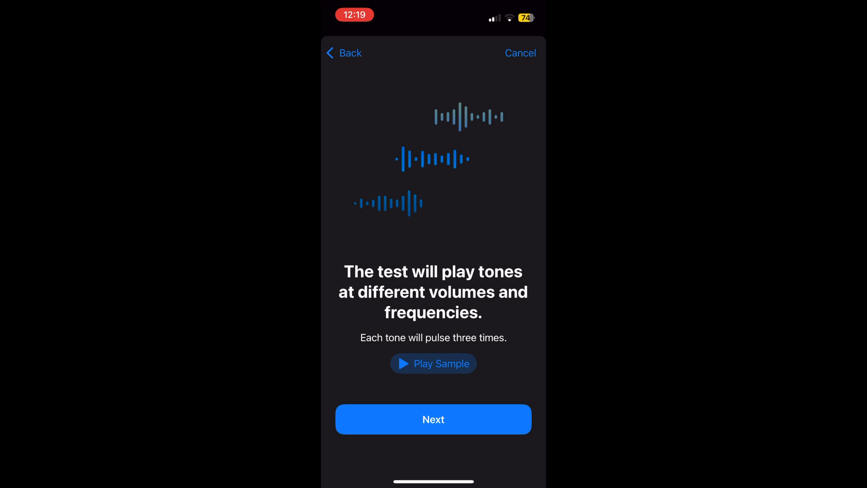
left_click(432, 419)
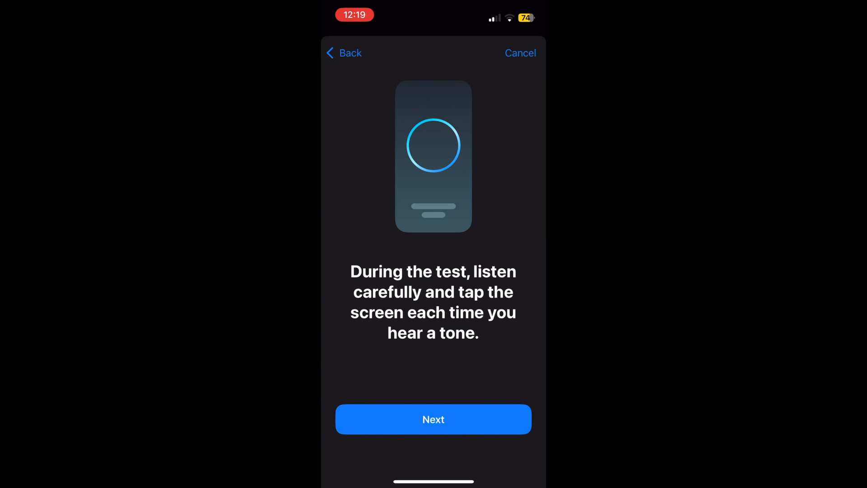
left_click(432, 418)
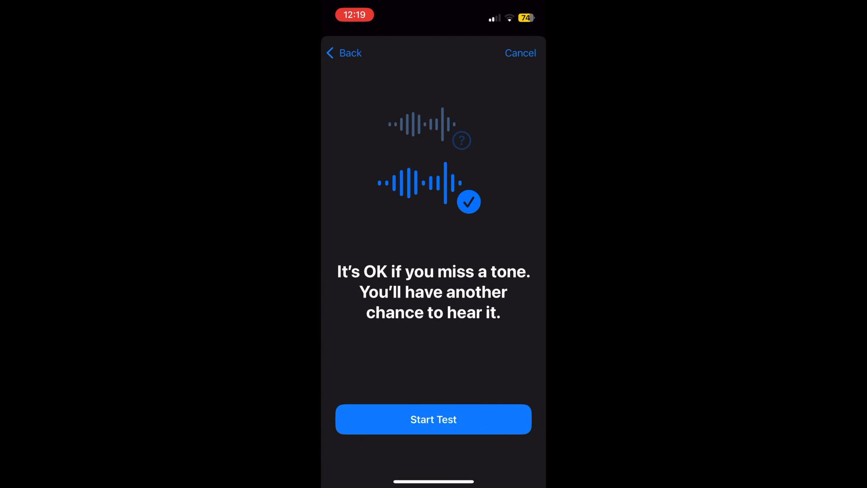
left_click(433, 418)
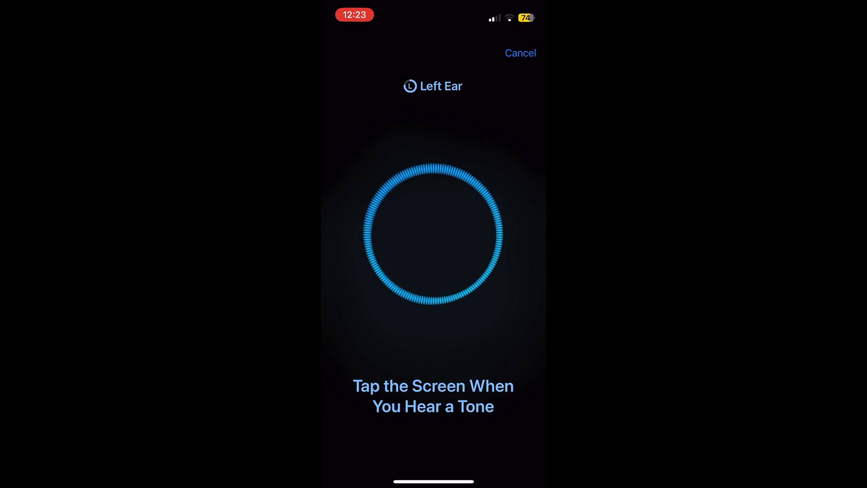
- Signal a heard tone in the left ear and let the test run until it completes and saves to Health
left_click(433, 232)
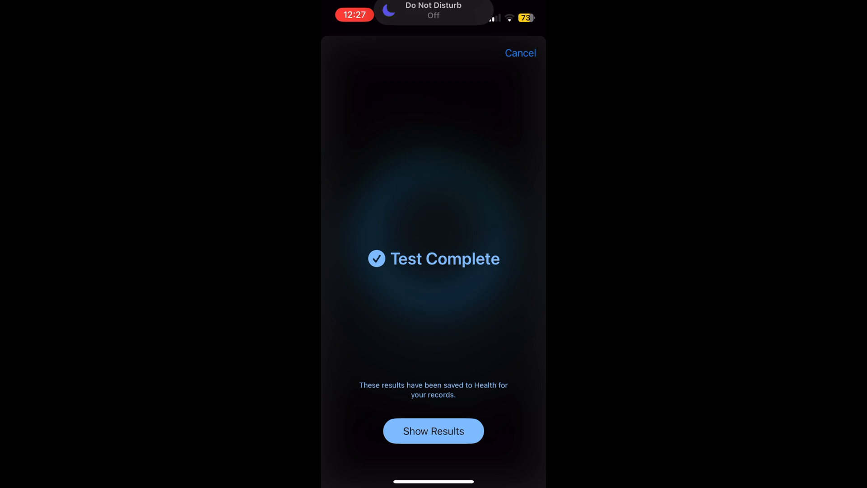
- Show the results — left 4 dBHL, right 5 dBHL, little to no loss — and finish with Done
left_click(433, 431)
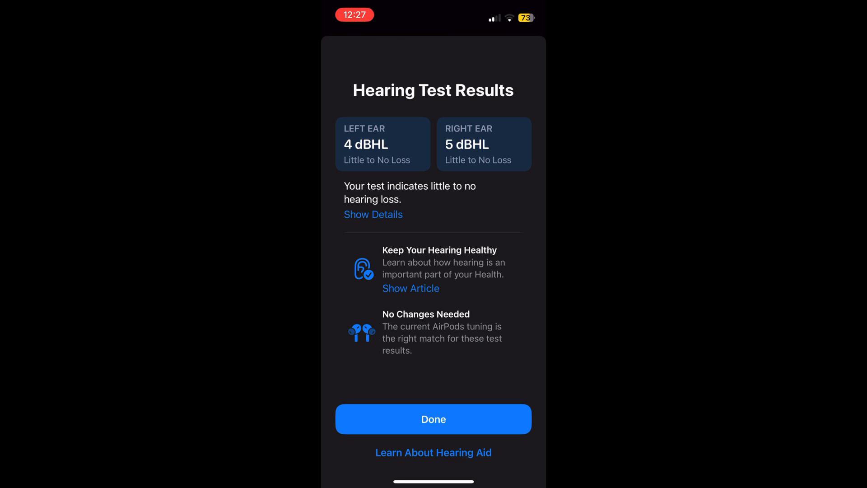
left_click(373, 214)
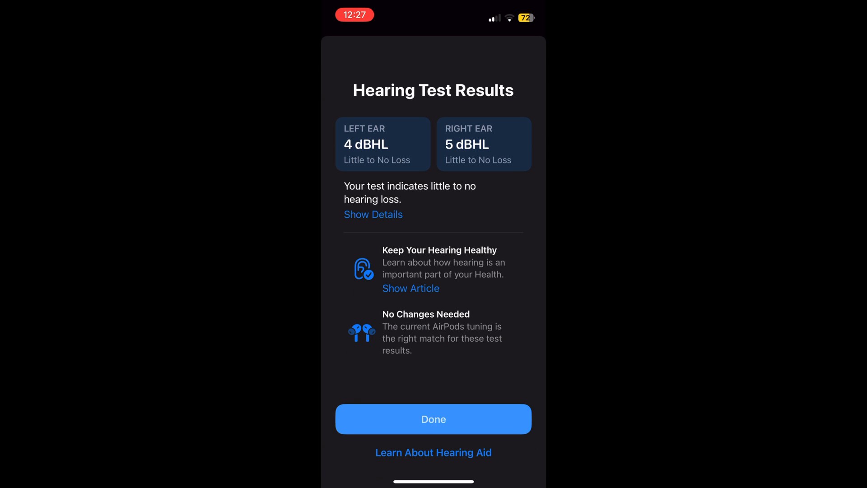
left_click(432, 418)
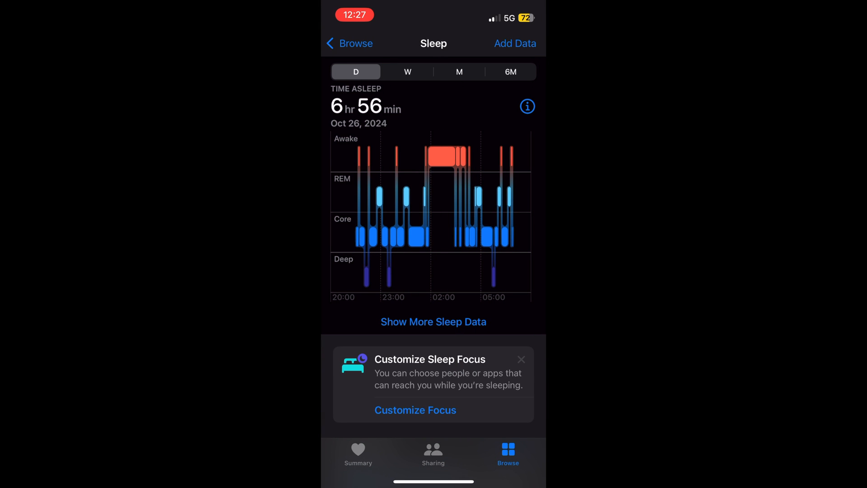
- View sleep averages by week, month and six months, then return to the Health categories list
left_click(408, 71)
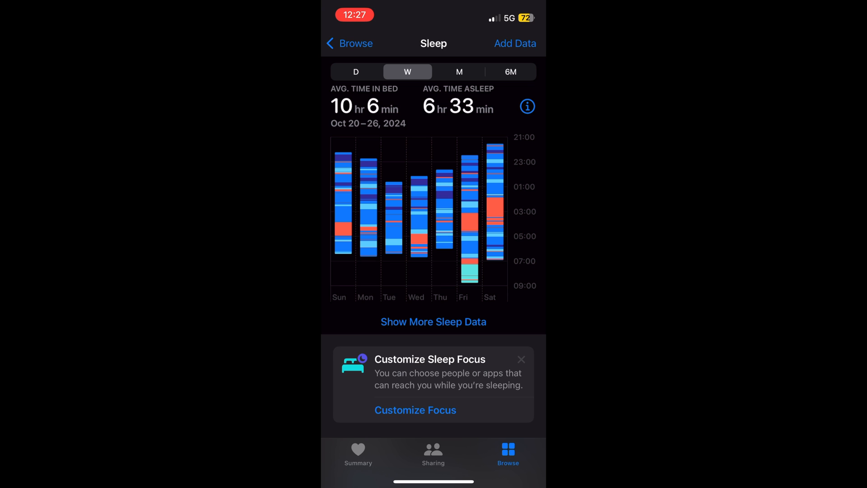
left_click(458, 72)
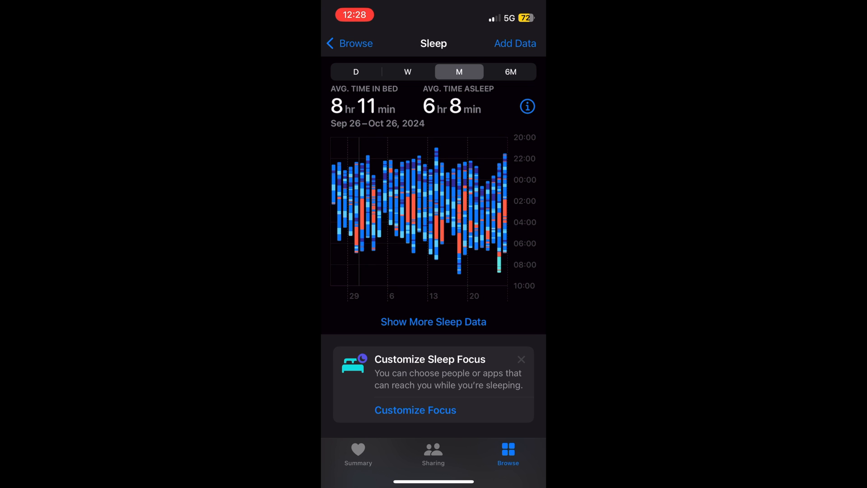
left_click(510, 71)
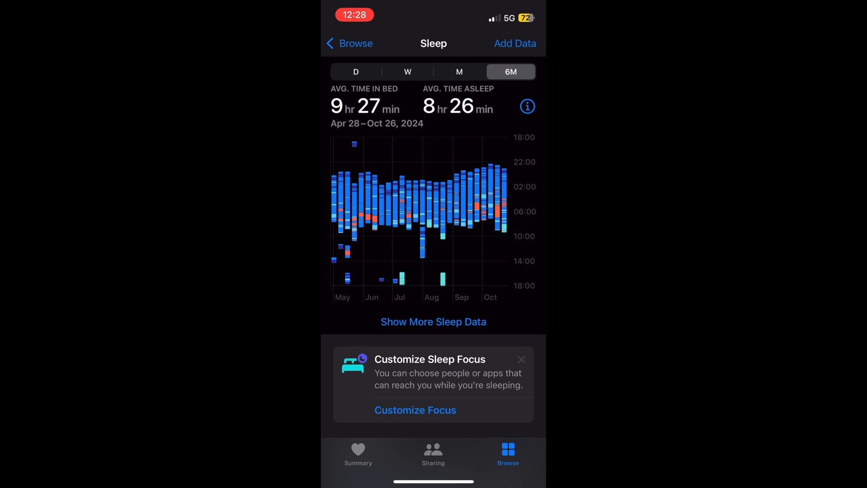
left_click(349, 43)
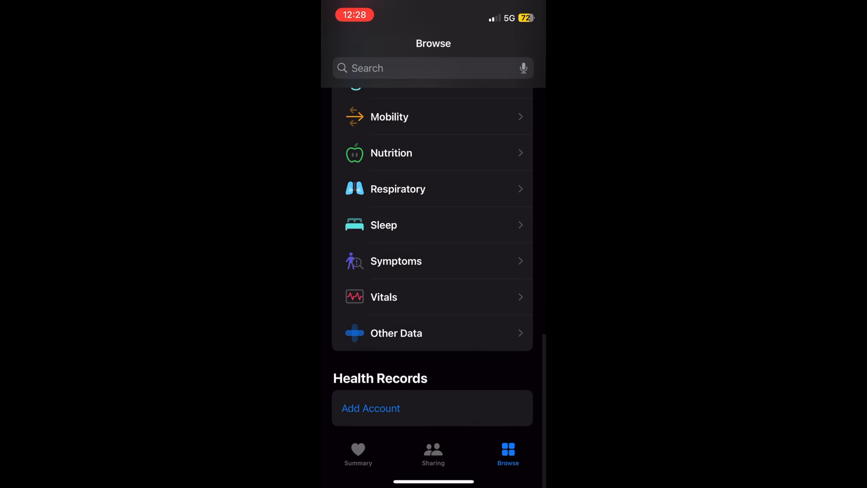
scroll("up", 3)
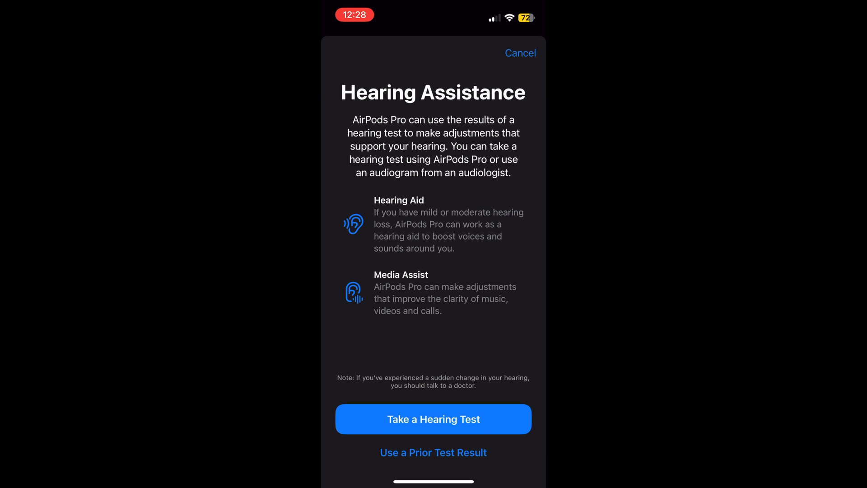
- Cancel the Hearing Assistance setup, review the AirPods model details, and return to the main Settings list
left_click(520, 53)
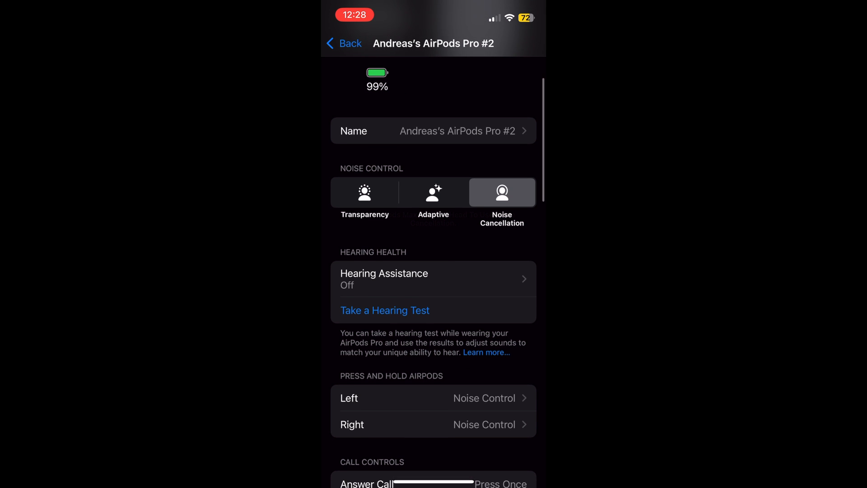
scroll("down", 3)
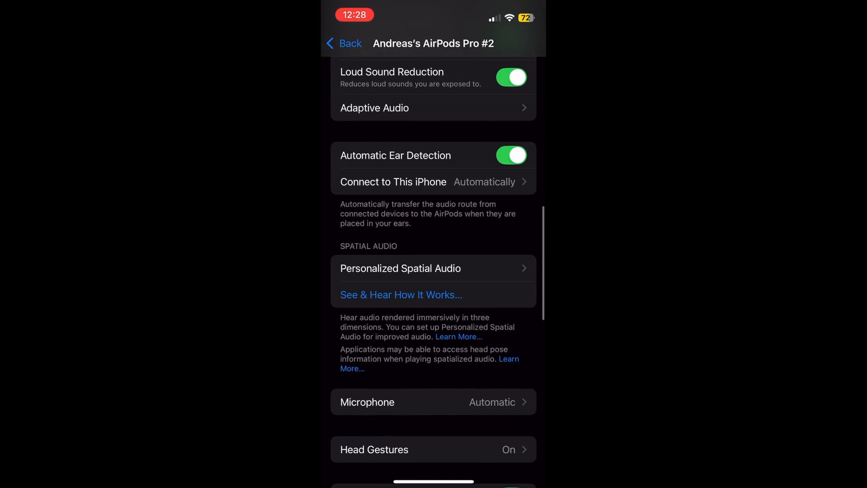
scroll("down", 3)
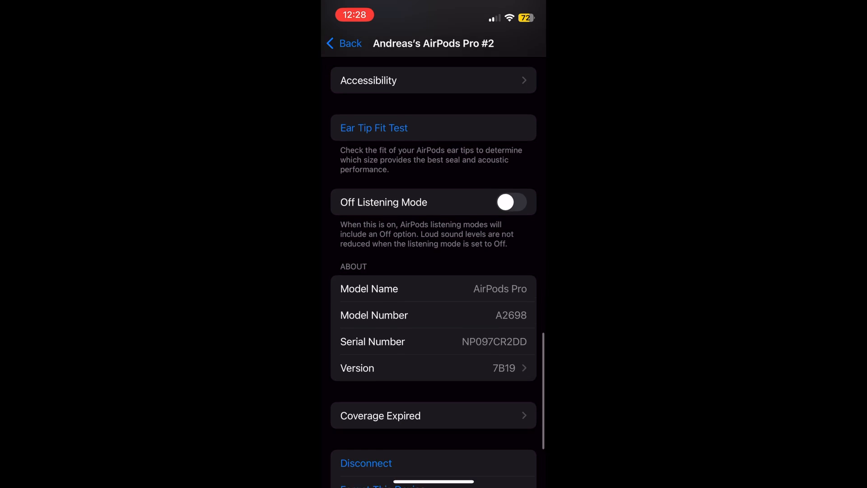
scroll("up", 3)
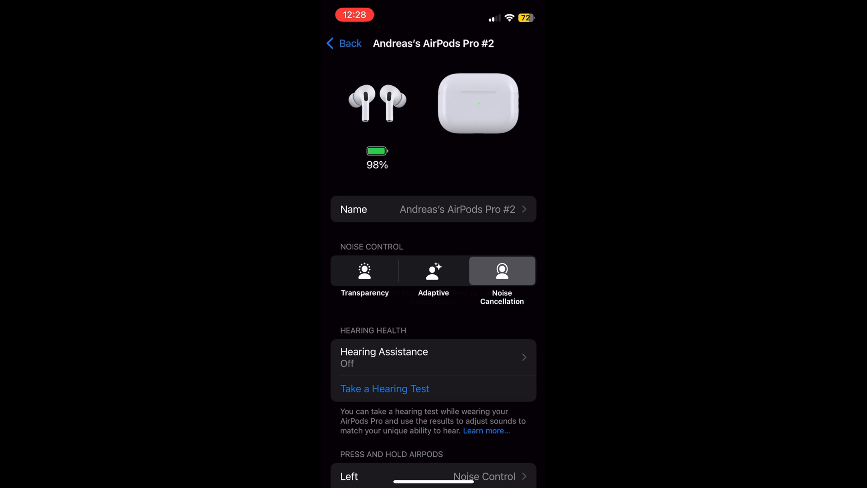
left_click(343, 44)
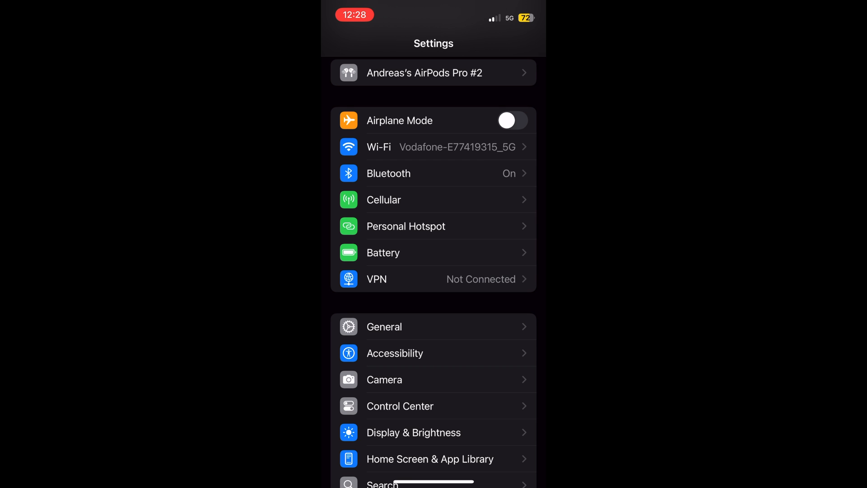